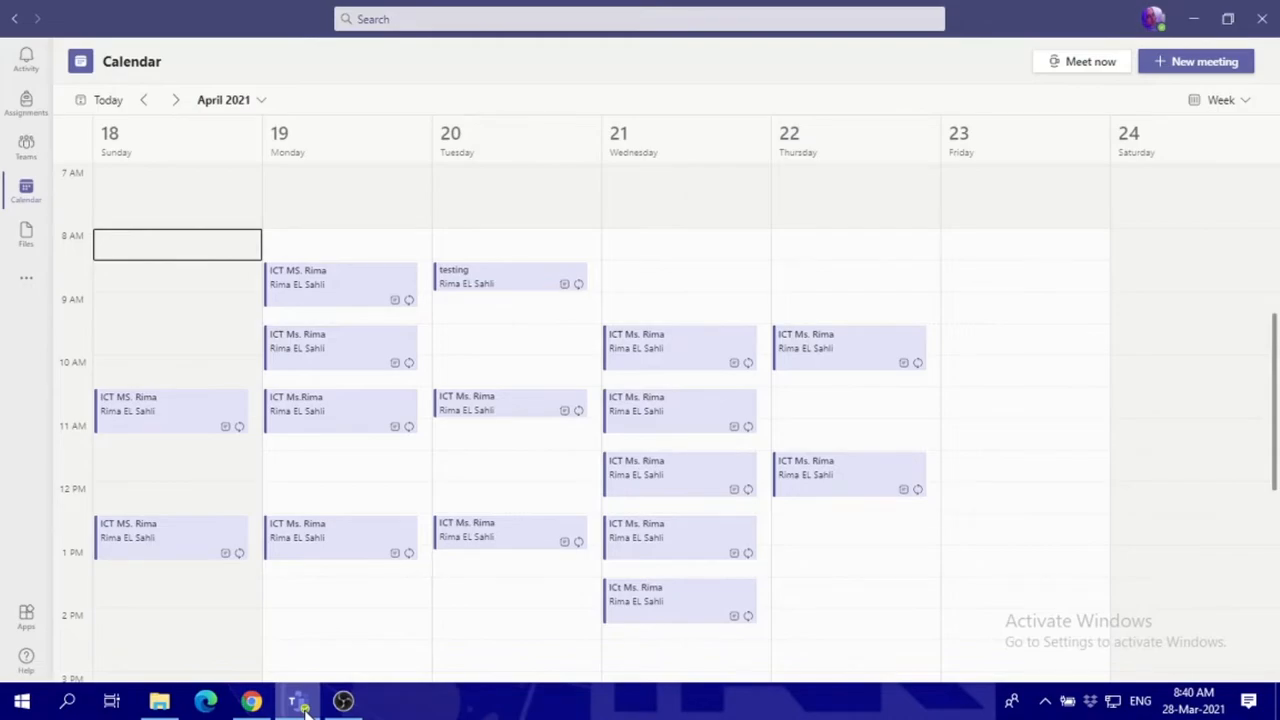
Navigate the calendar to the week of April 18
{"action": "left_click", "coordinate": [144, 100]}
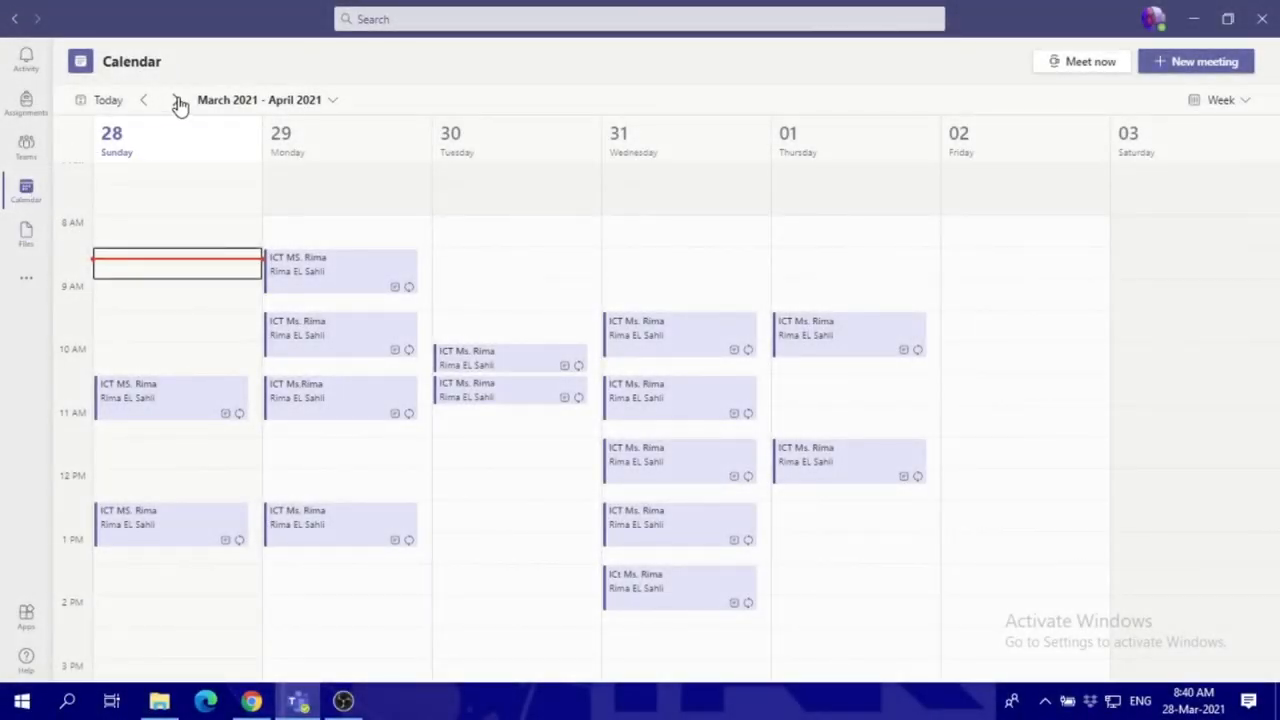
{"action": "left_click", "coordinate": [178, 100]}
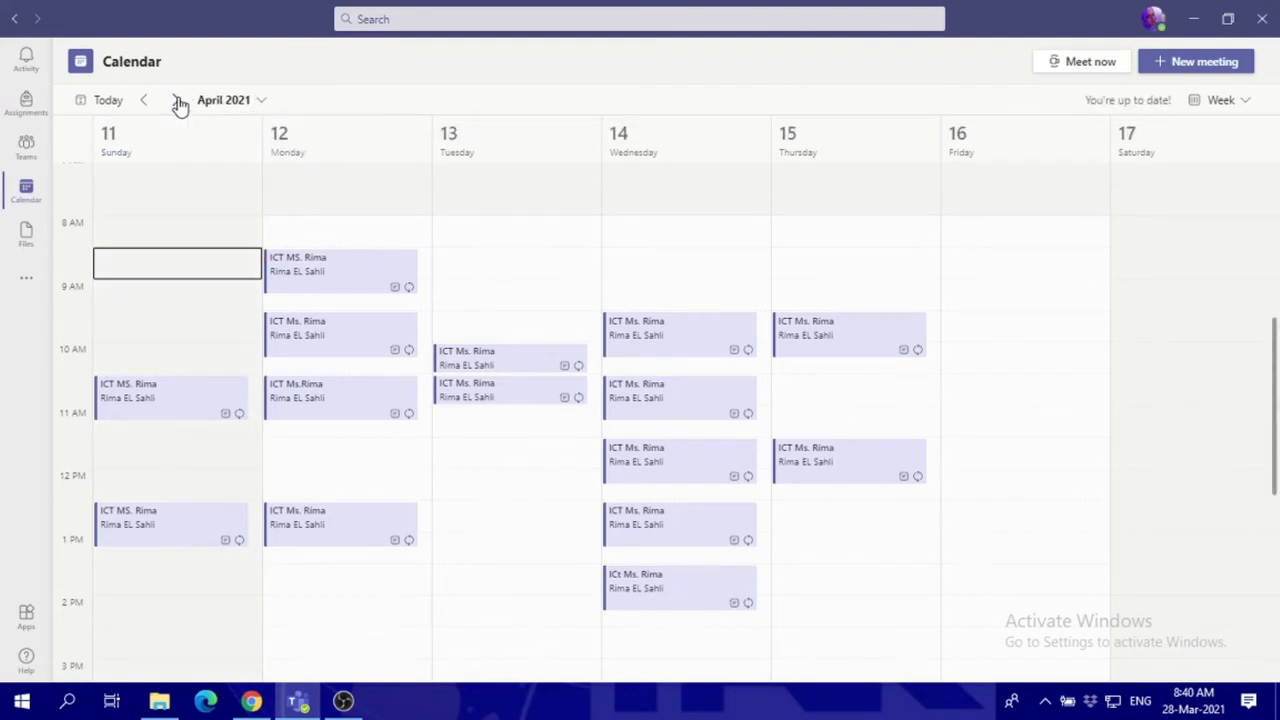
{"action": "left_click", "coordinate": [176, 100]}
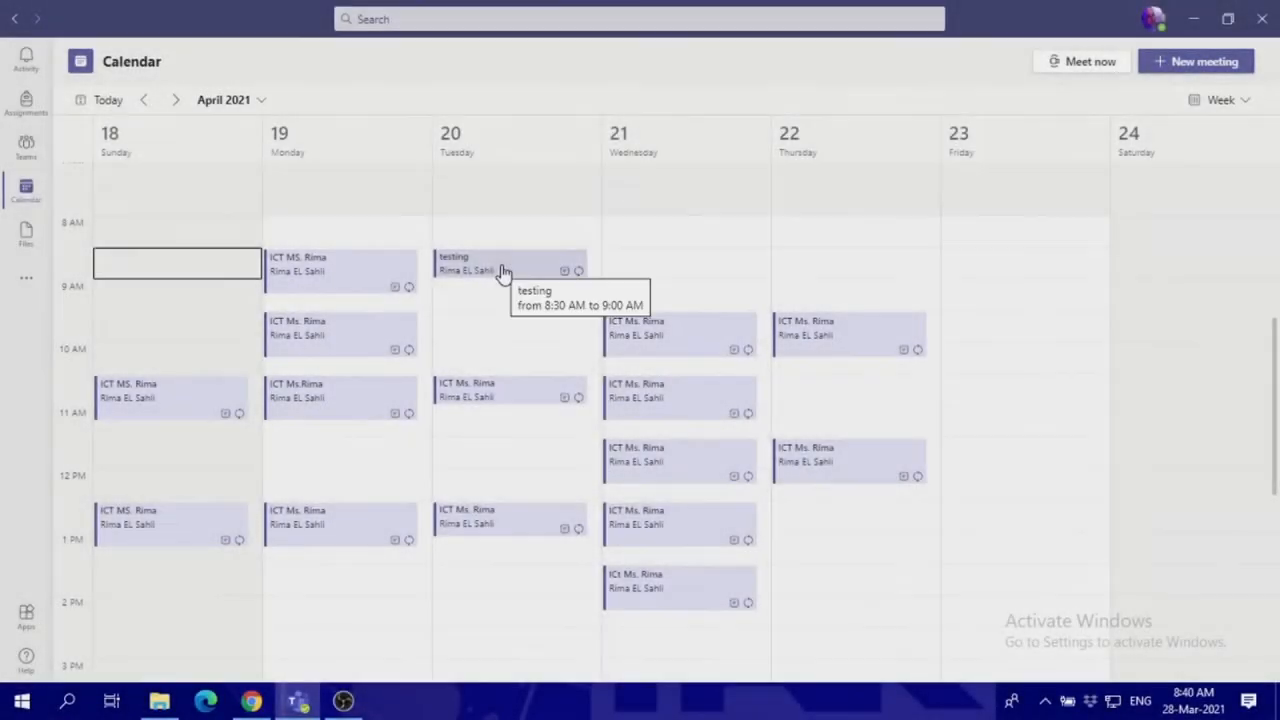
Show the 'testing' meeting's details with the Edit occurrence / Edit series choices
{"action": "left_click", "coordinate": [504, 270]}
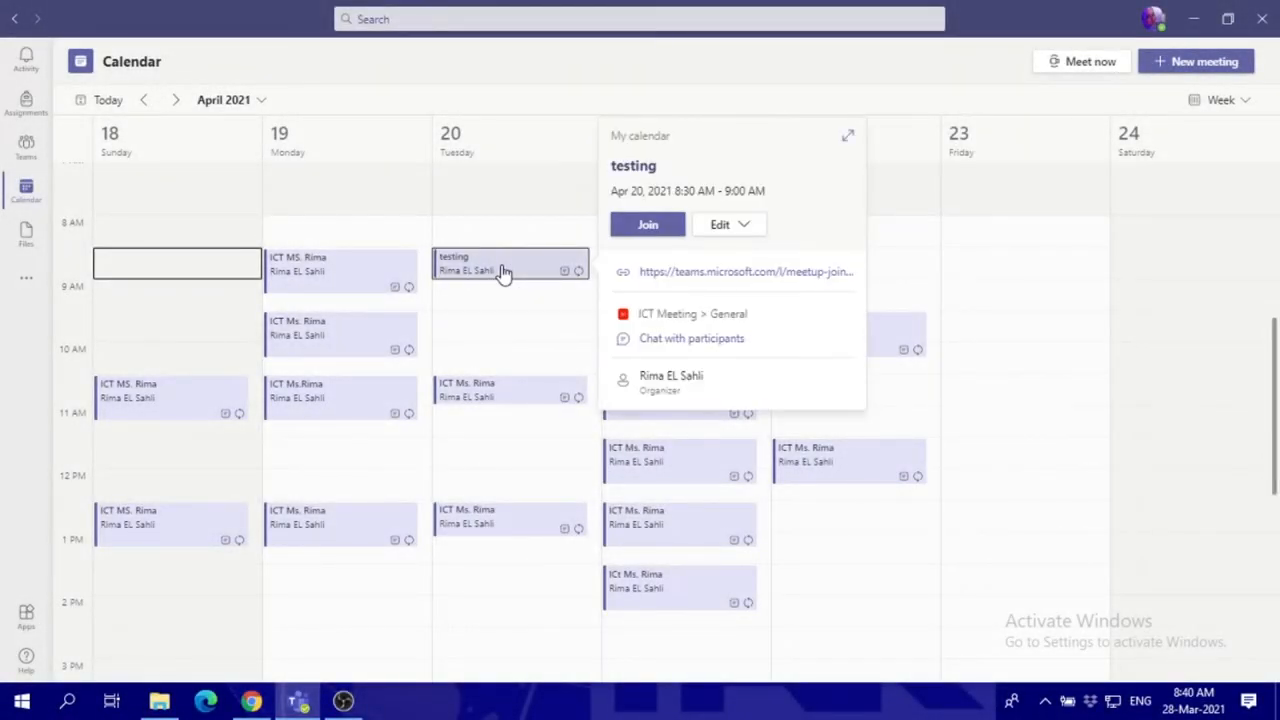
{"action": "mouse_move", "coordinate": [754, 236]}
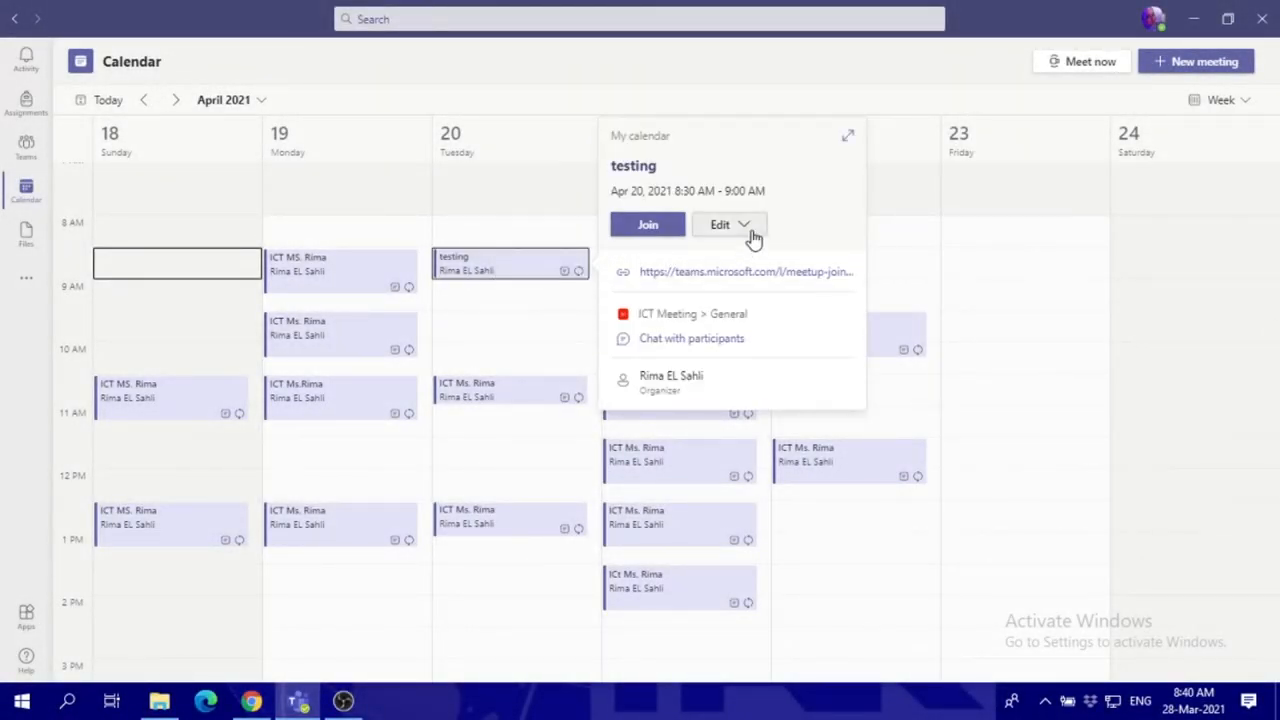
{"action": "left_click", "coordinate": [728, 224]}
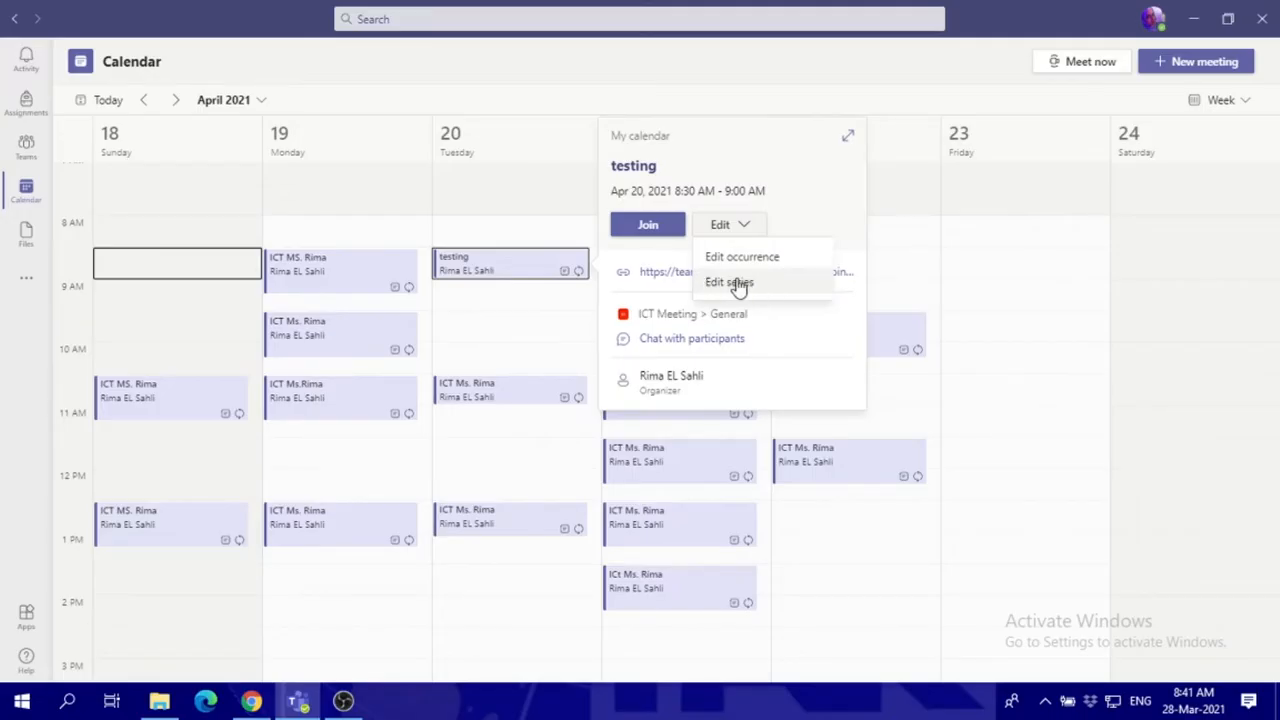
{"action": "mouse_move", "coordinate": [756, 288]}
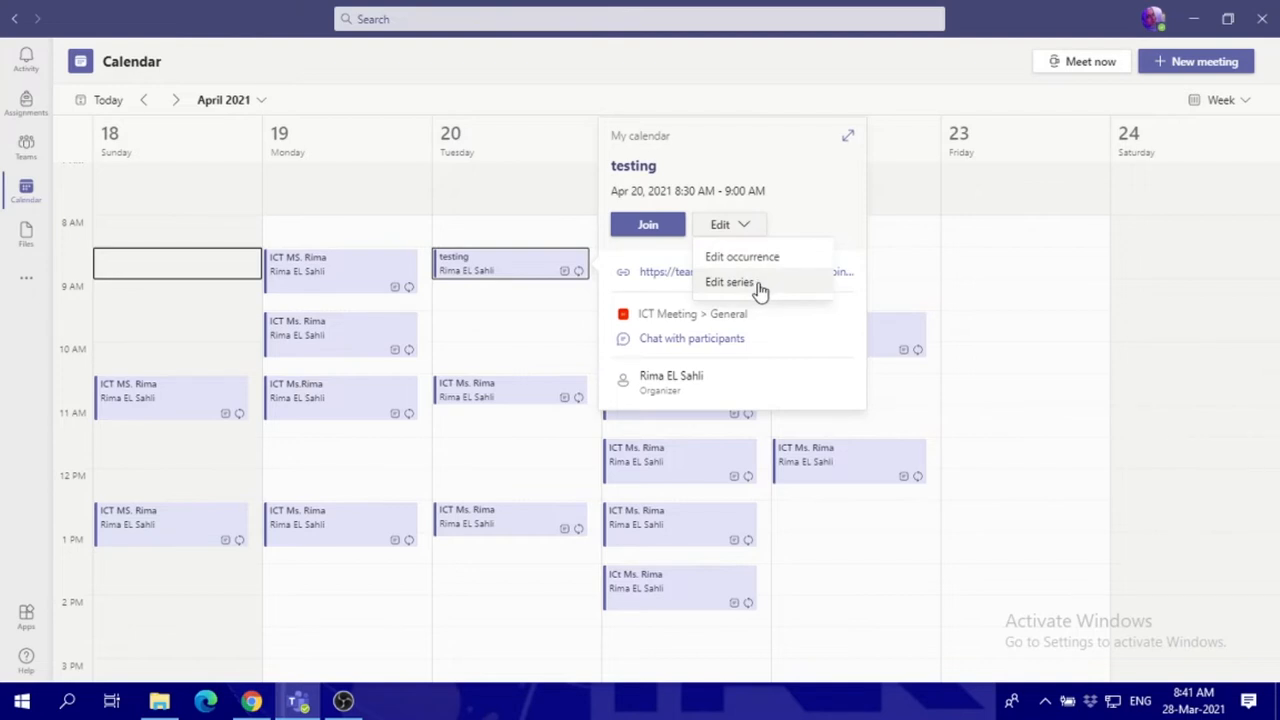
{"action": "mouse_move", "coordinate": [742, 256]}
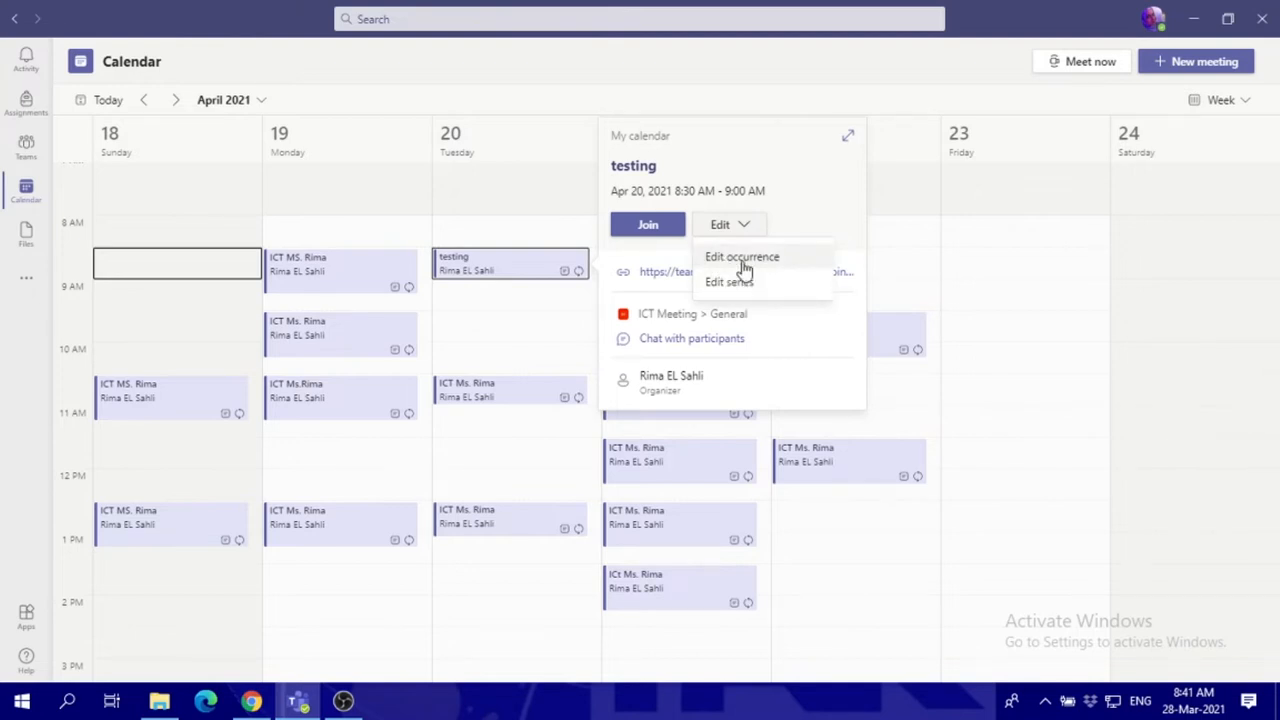
{"action": "mouse_move", "coordinate": [504, 270]}
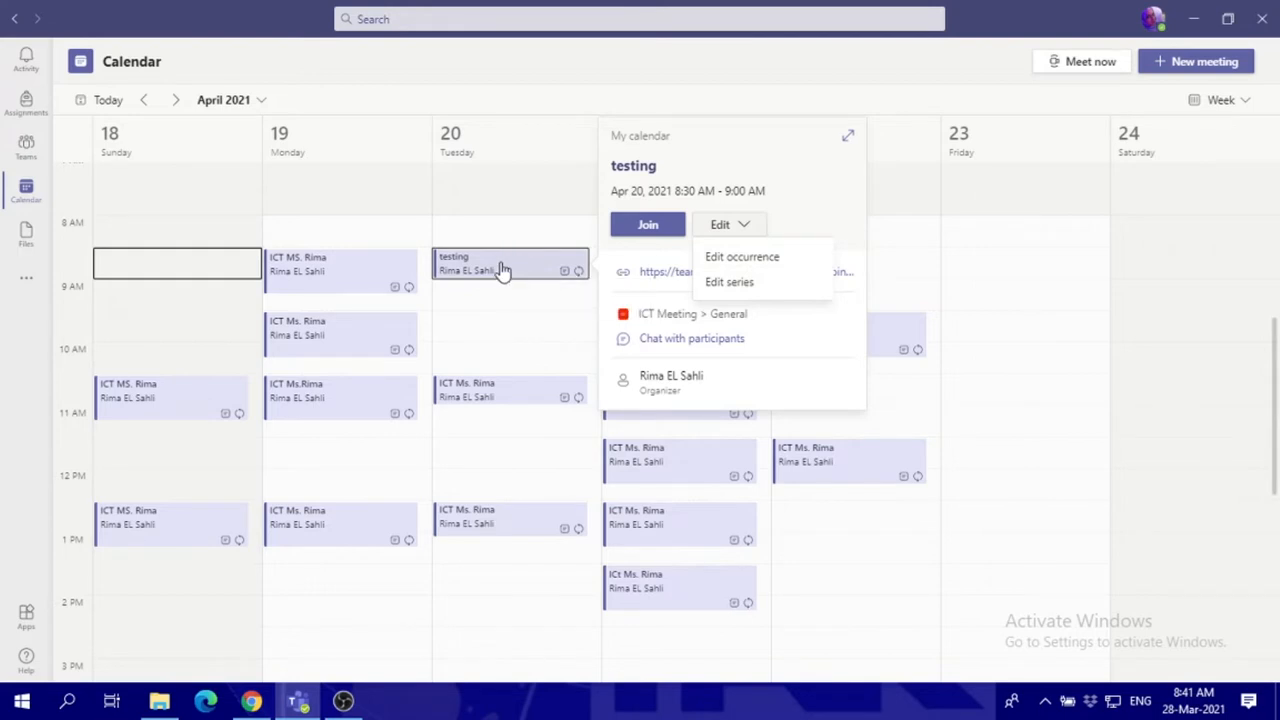
{"action": "mouse_move", "coordinate": [744, 262]}
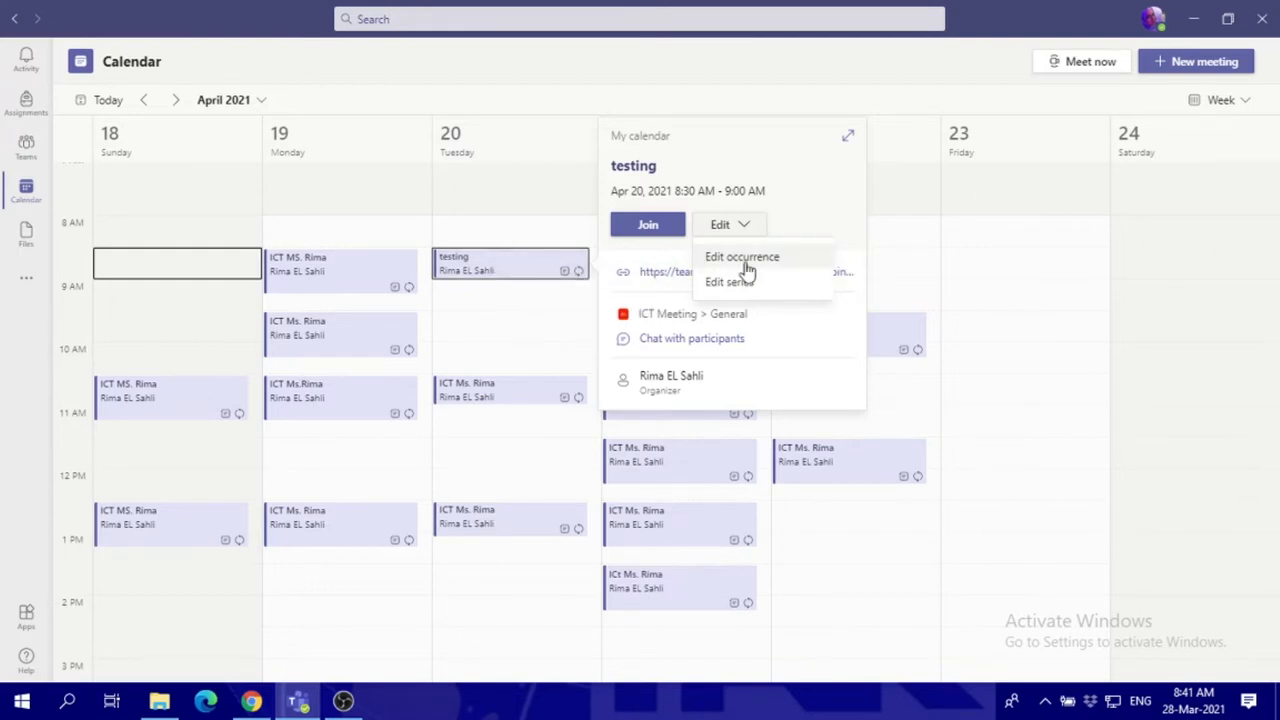
{"action": "mouse_move", "coordinate": [556, 272]}
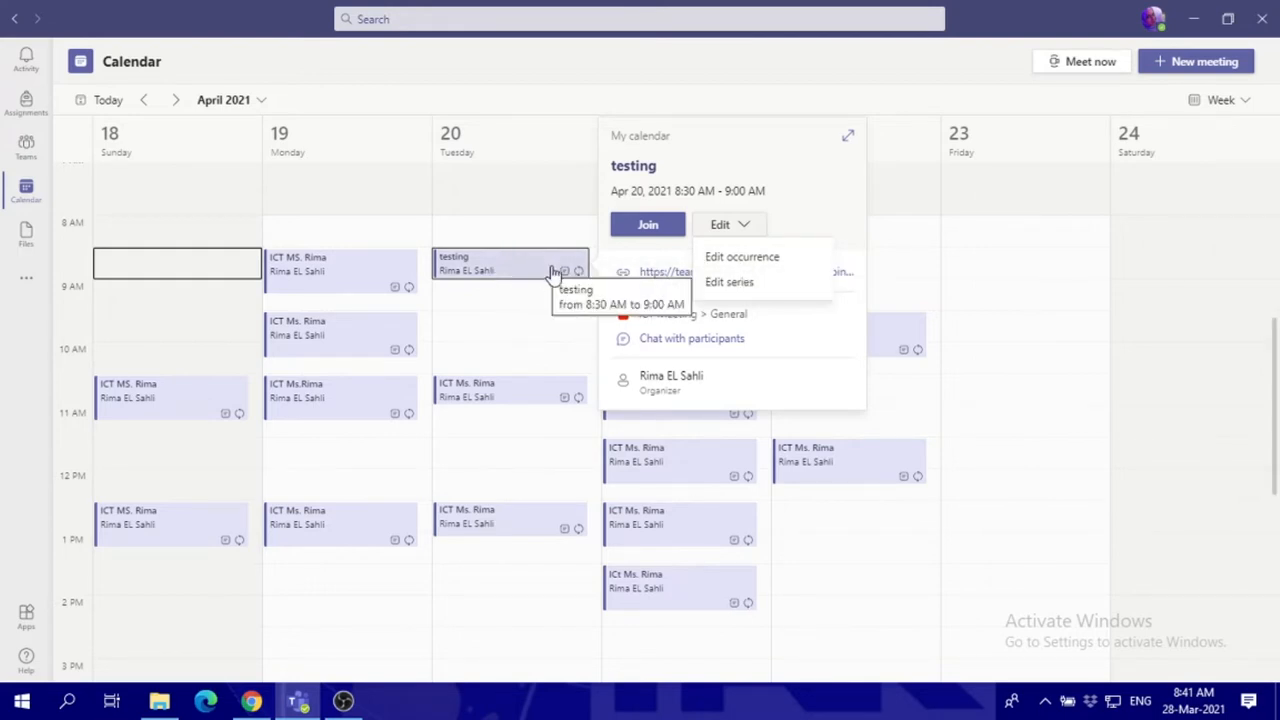
{"action": "mouse_move", "coordinate": [704, 282]}
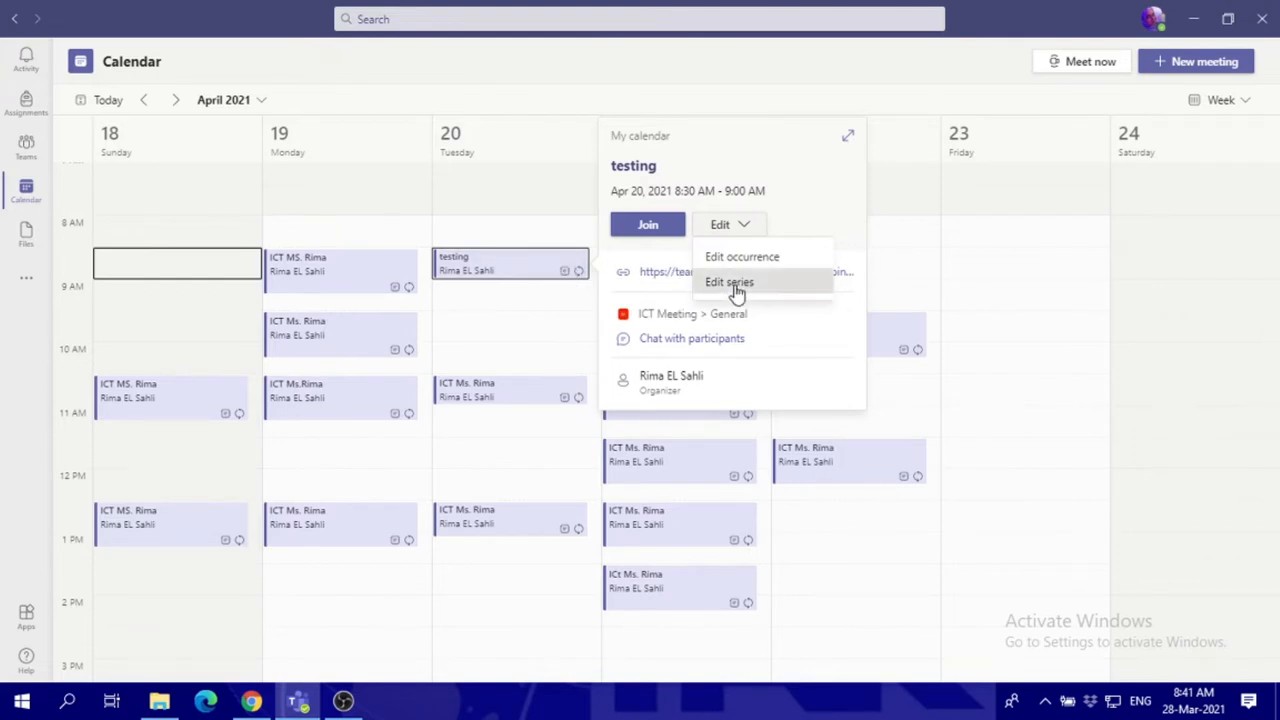
Edit the whole 'testing' series and set its start time to 9:30 AM (ending 10:00 AM)
{"action": "left_click", "coordinate": [730, 282]}
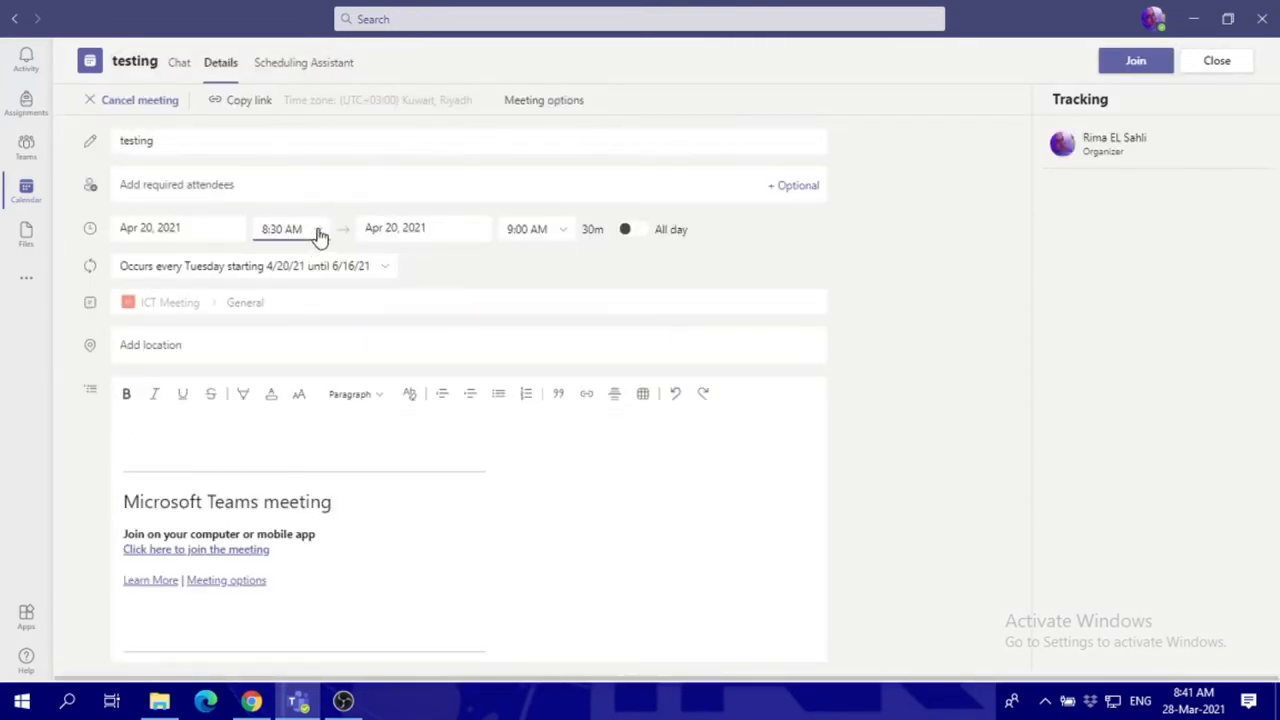
{"action": "left_click", "coordinate": [280, 228]}
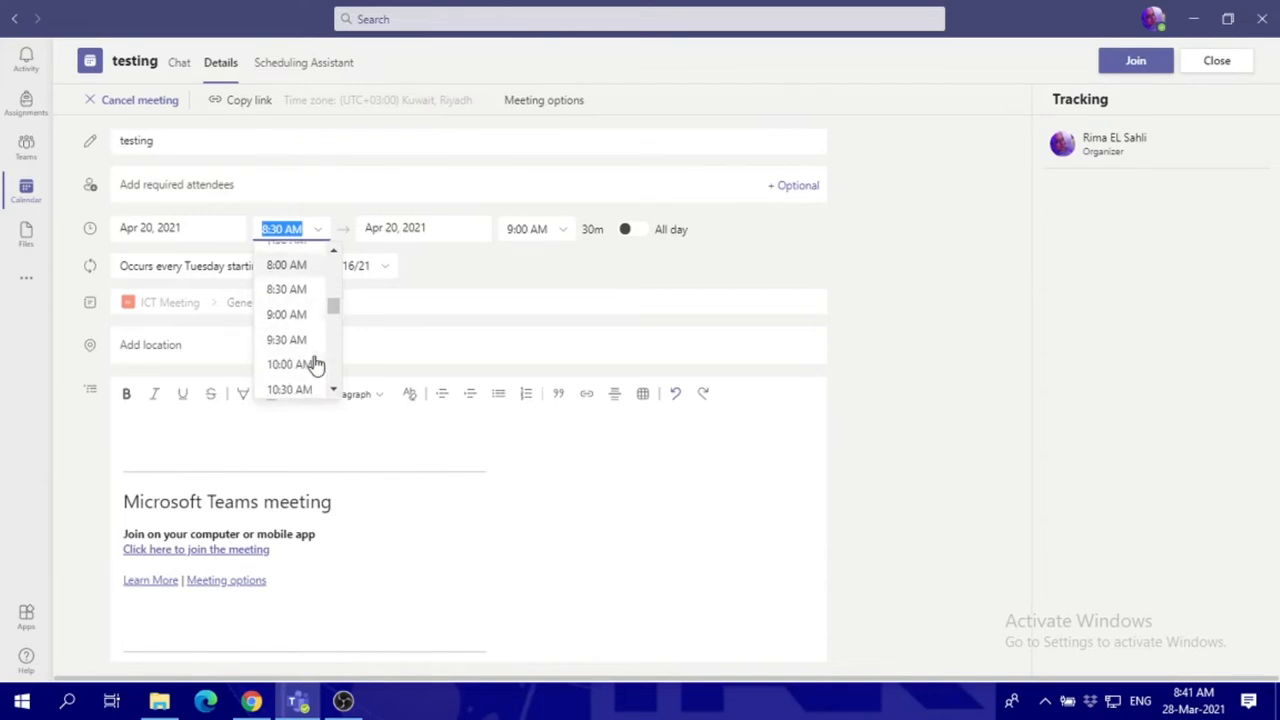
{"action": "scroll", "scroll_direction": "down", "scroll_amount": 3}
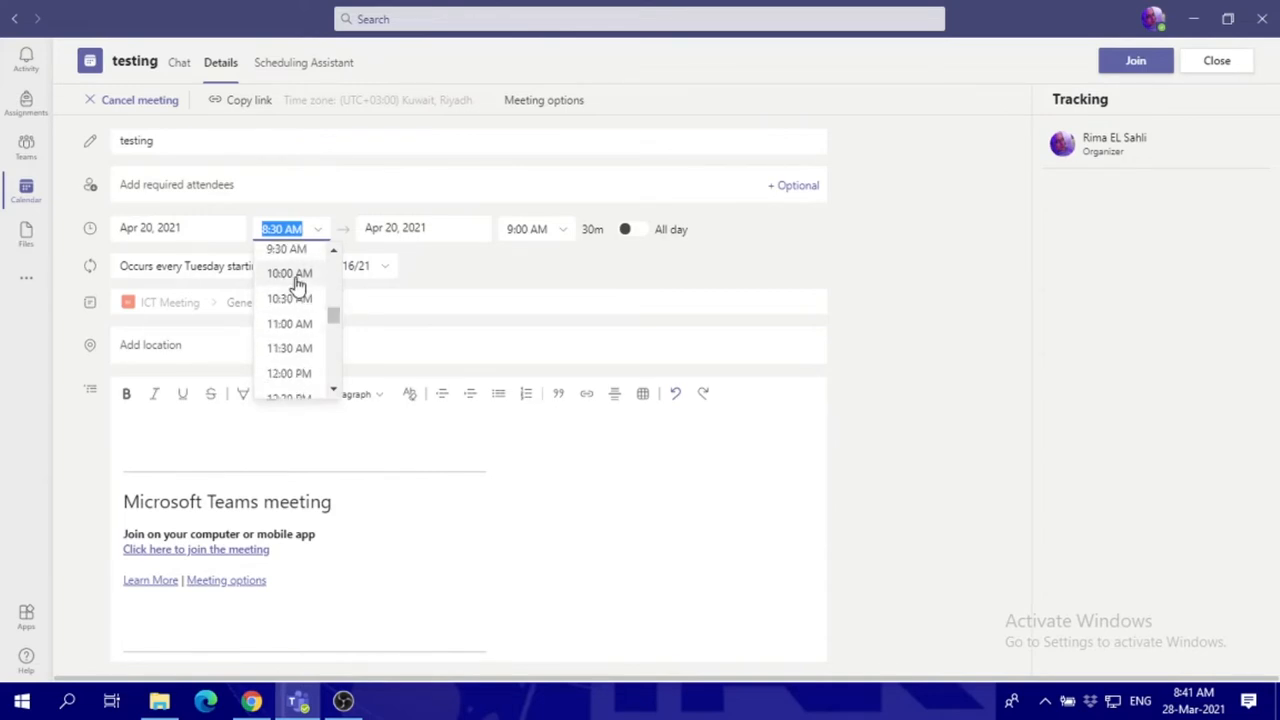
{"action": "scroll", "scroll_direction": "up", "scroll_amount": 3}
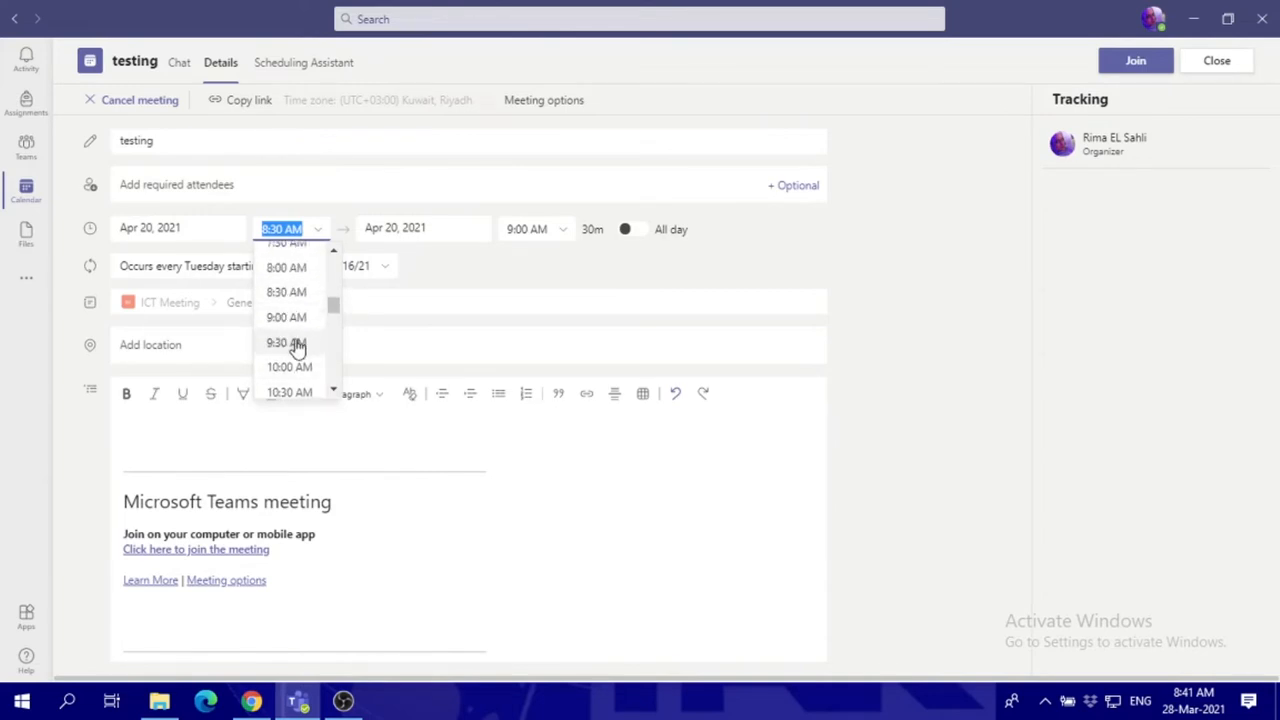
{"action": "left_click", "coordinate": [286, 342]}
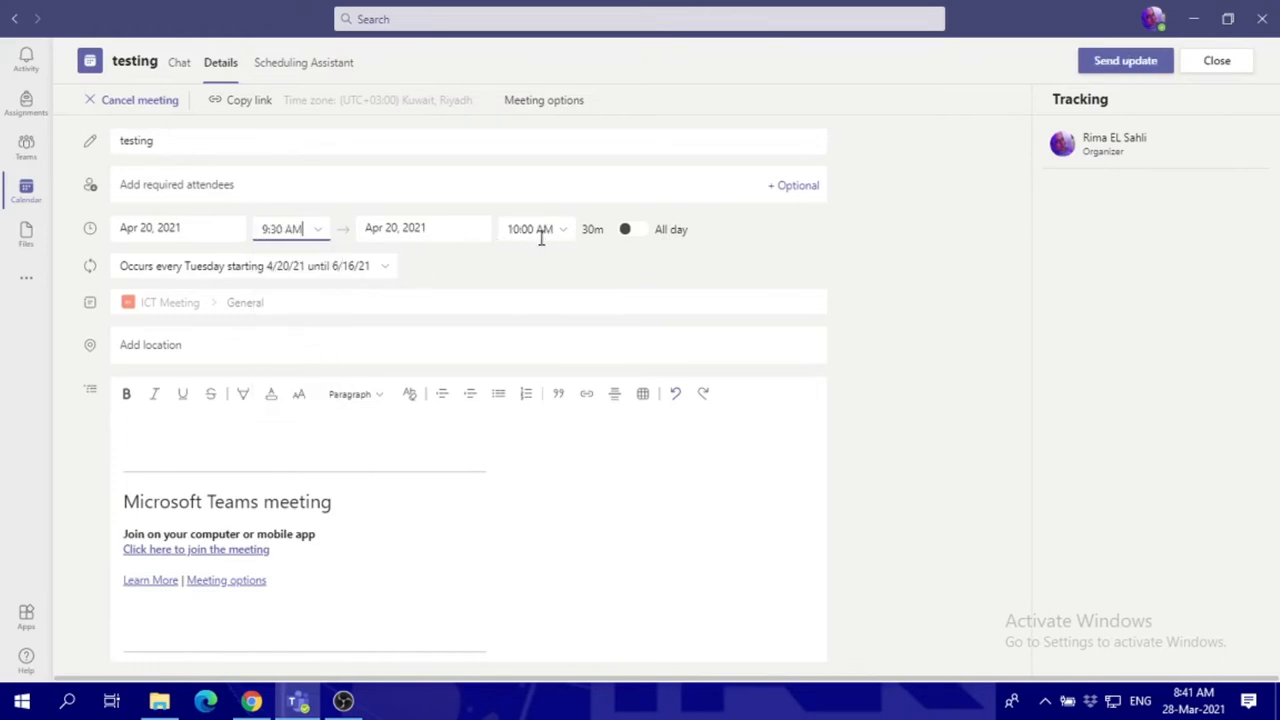
{"action": "mouse_move", "coordinate": [448, 266]}
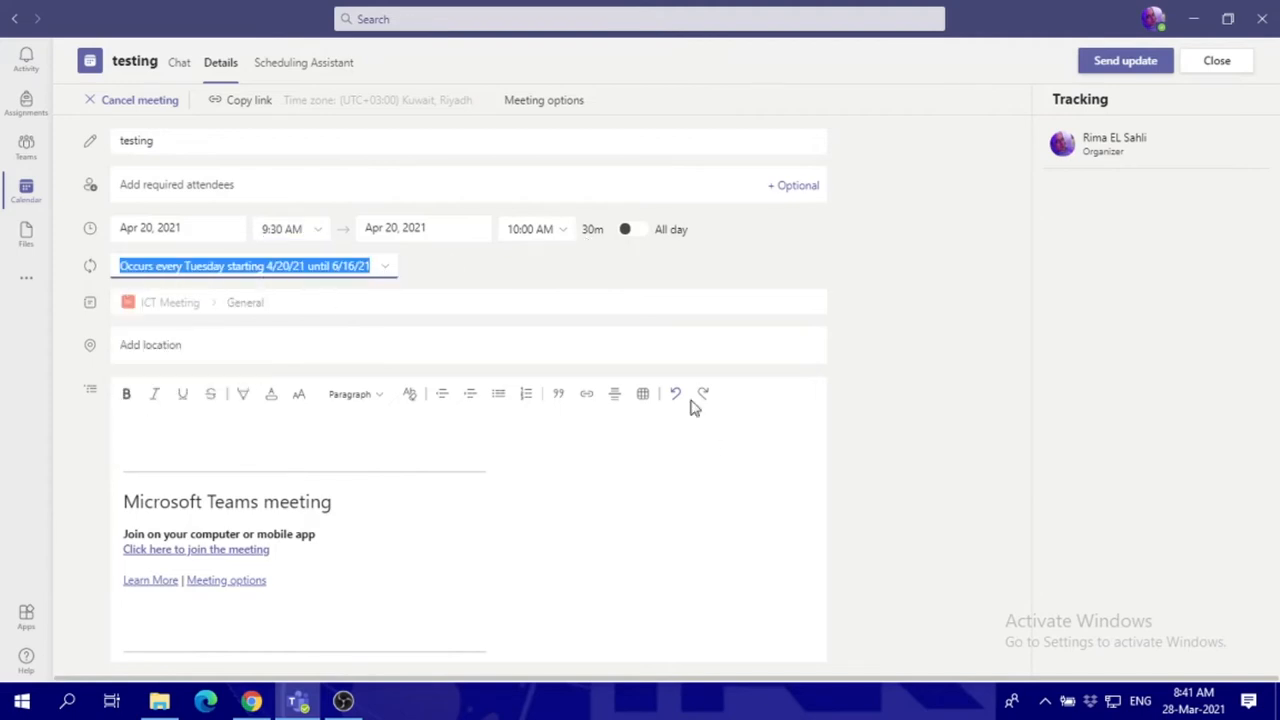
{"action": "mouse_move", "coordinate": [384, 272]}
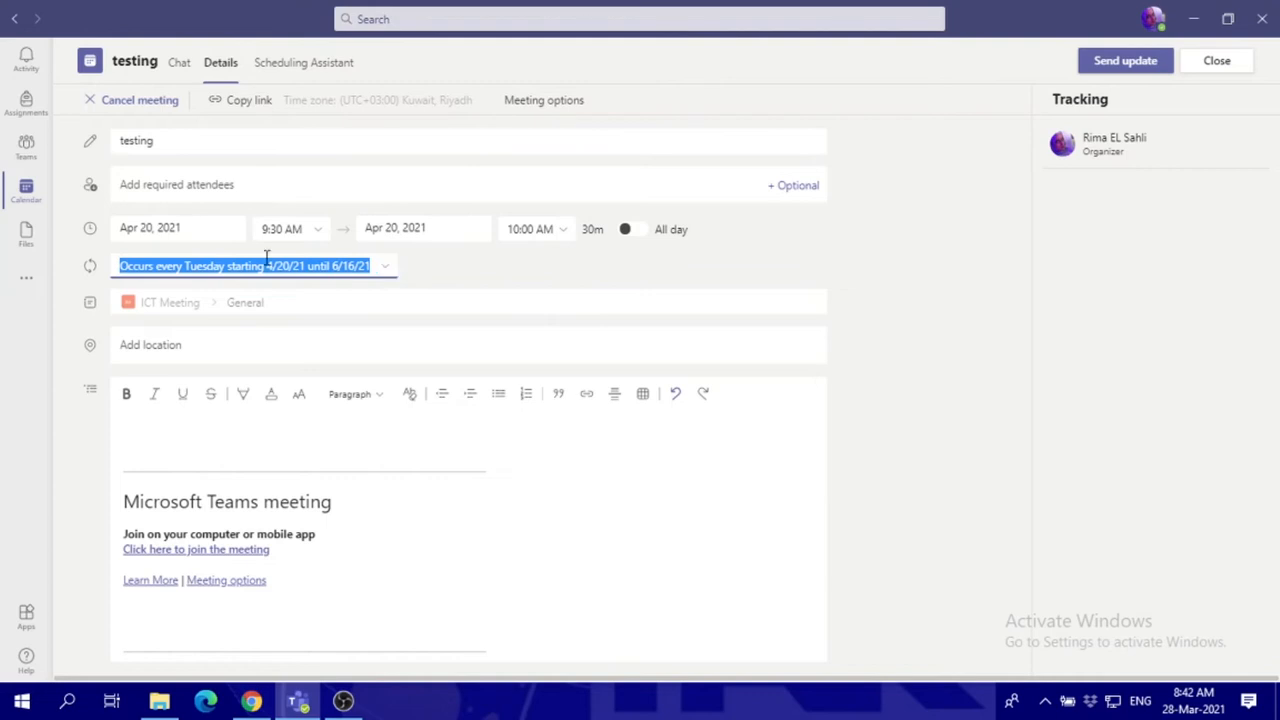
{"action": "mouse_move", "coordinate": [384, 272]}
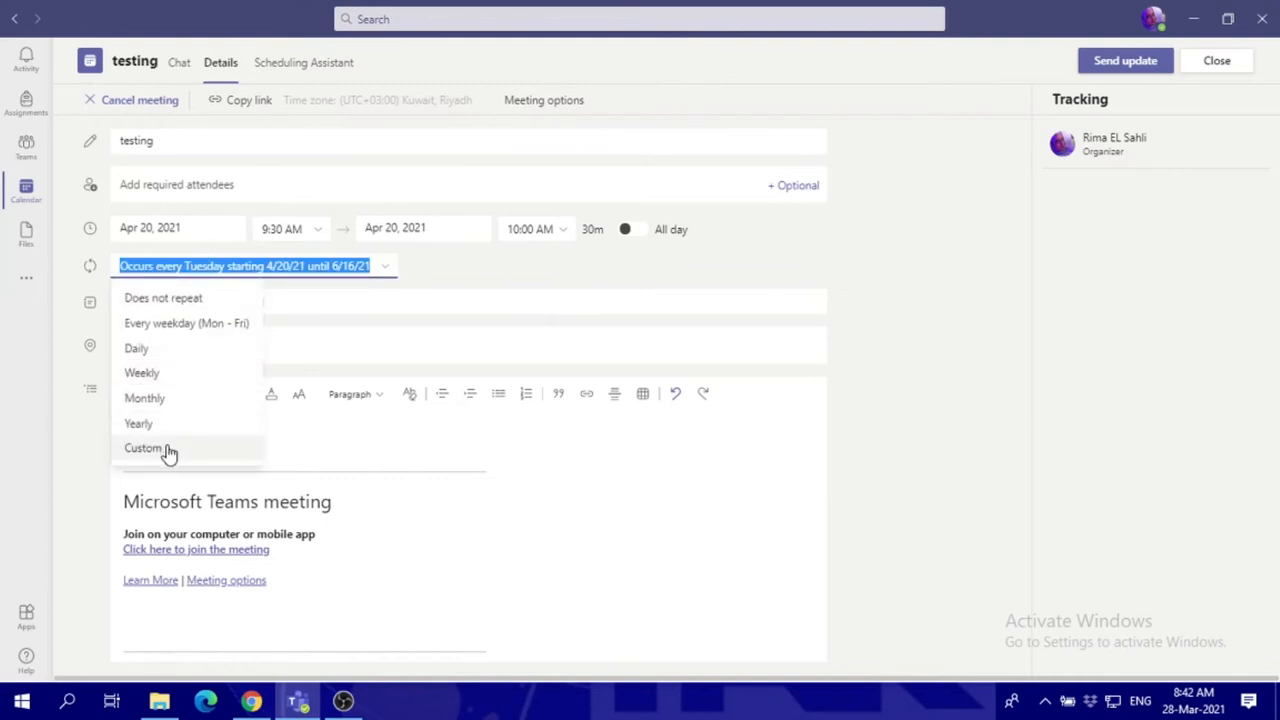
Set a custom weekly recurrence on Wednesday only, removing Tuesday, through 6/16/21
{"action": "left_click", "coordinate": [144, 448]}
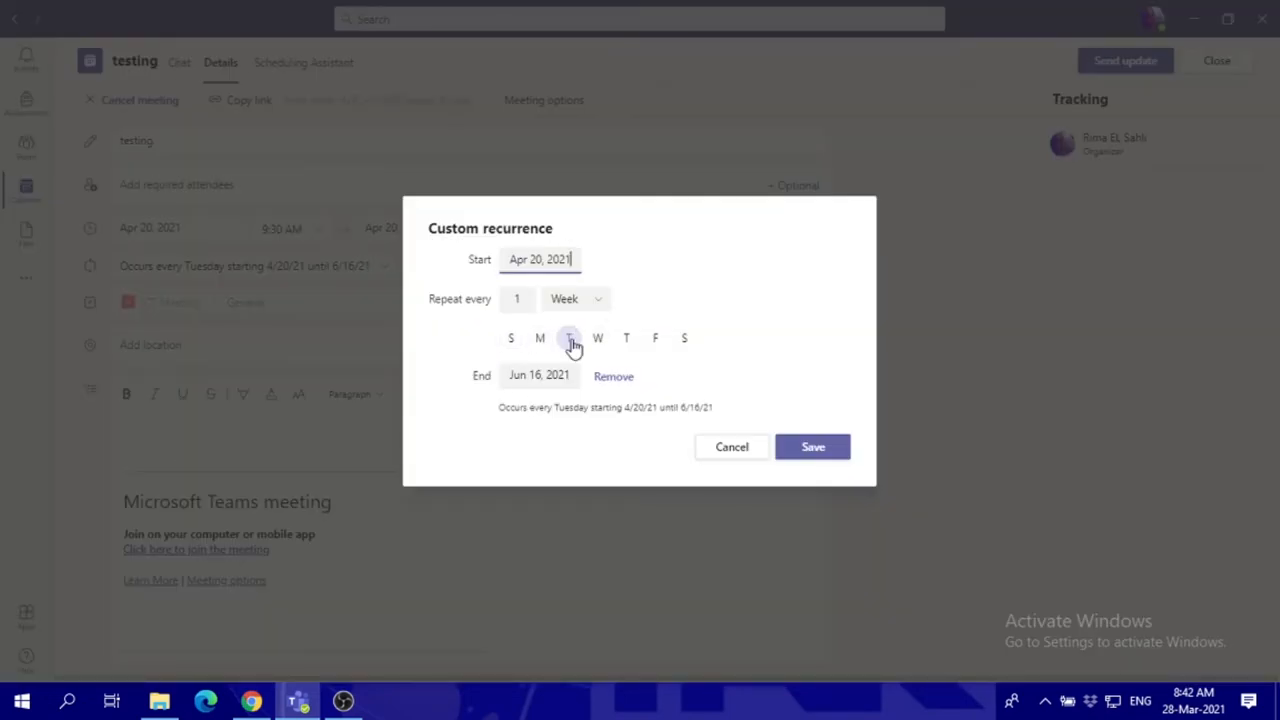
{"action": "left_click", "coordinate": [568, 336]}
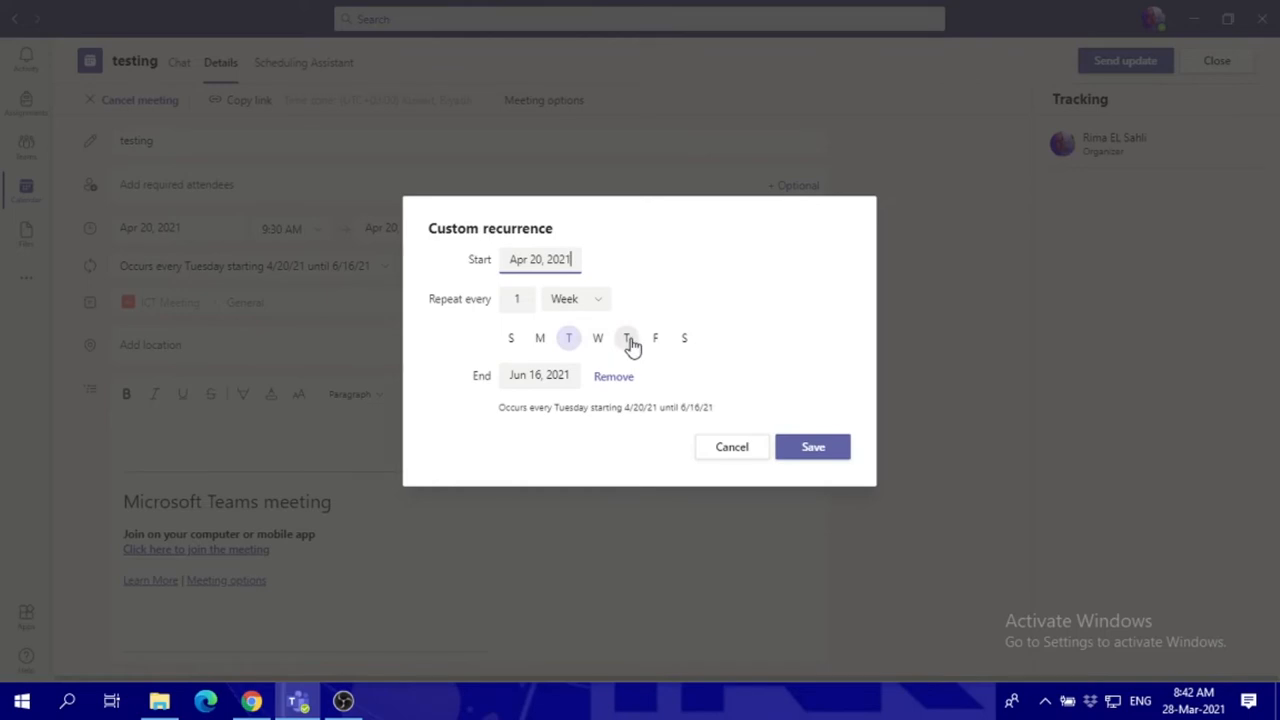
{"action": "left_click", "coordinate": [596, 336]}
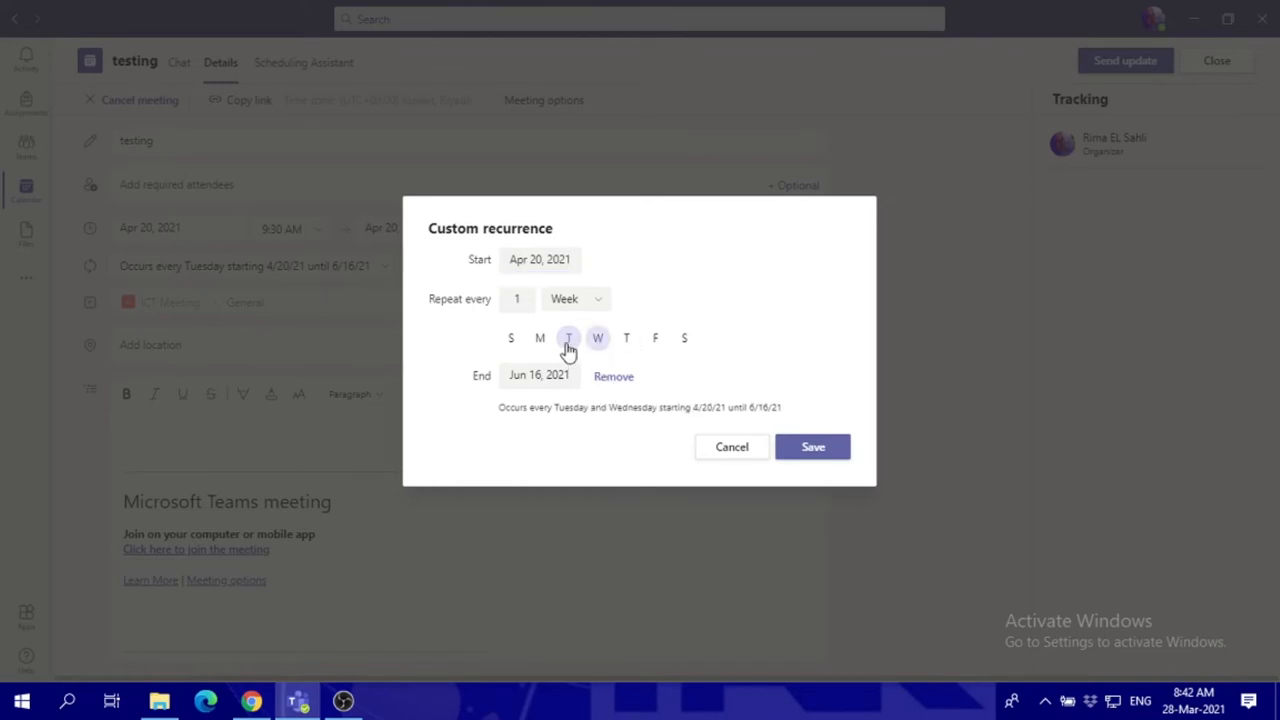
{"action": "left_click", "coordinate": [568, 336]}
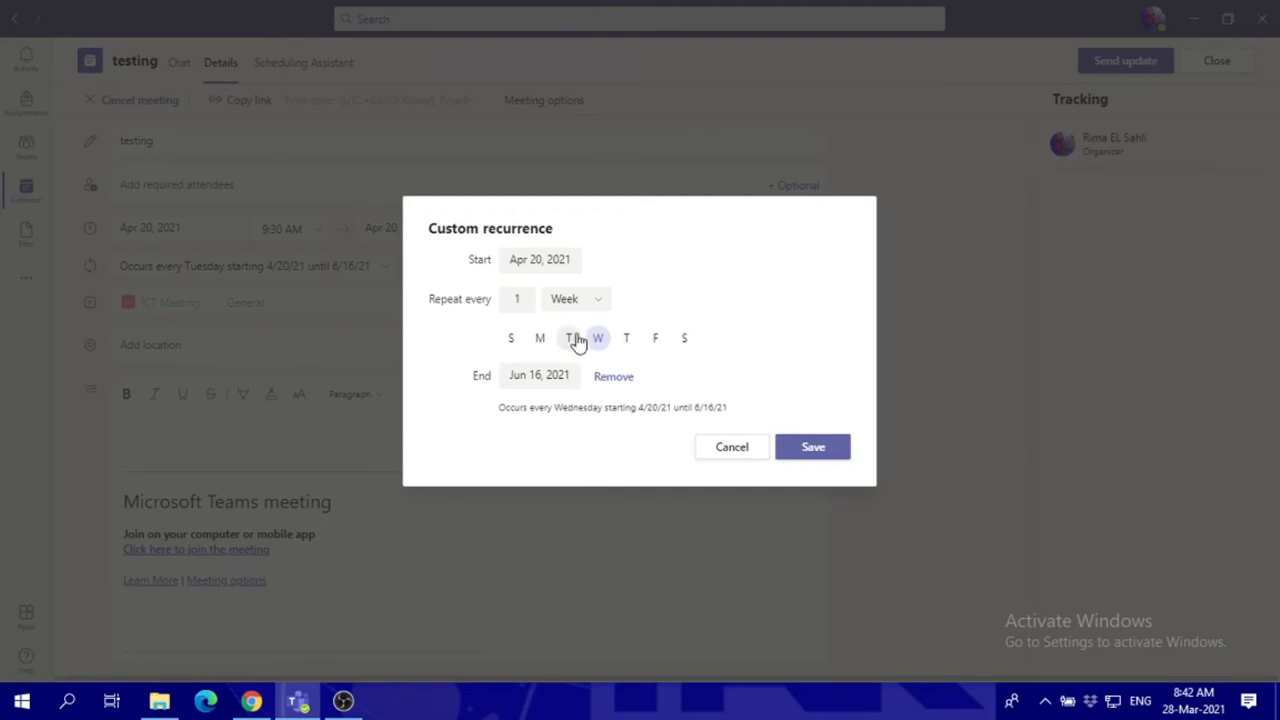
{"action": "left_click", "coordinate": [568, 336]}
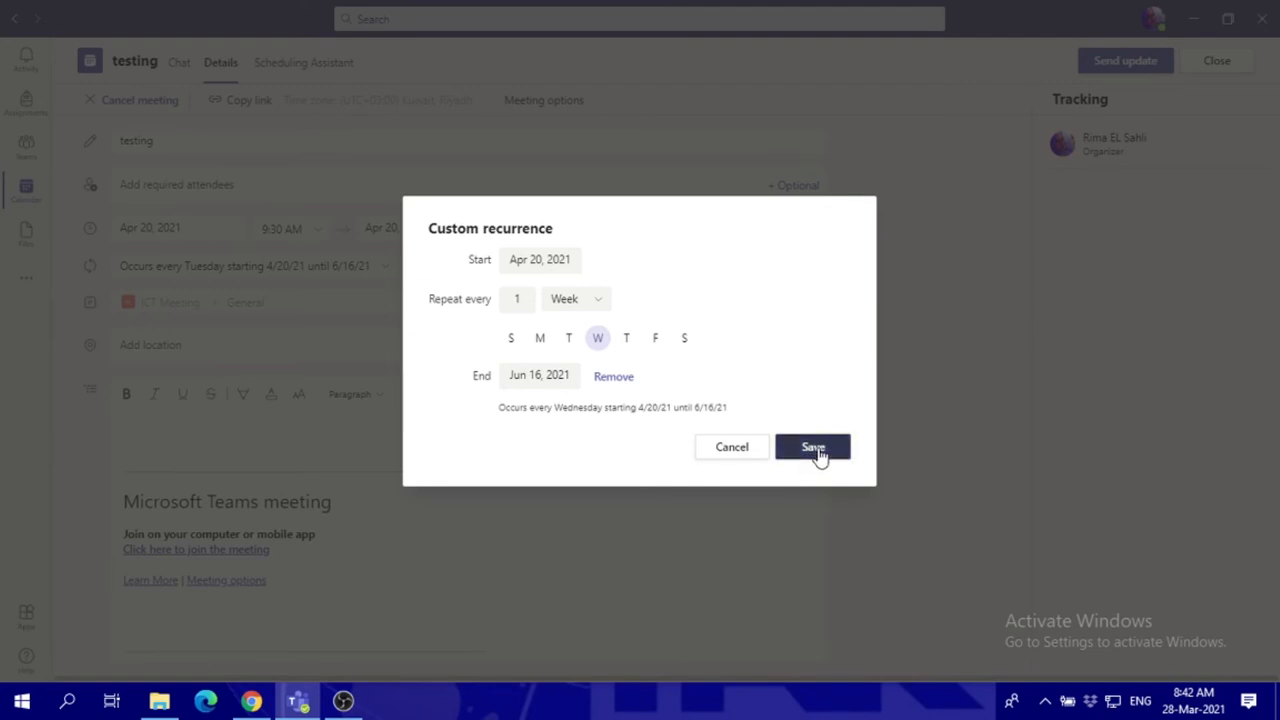
Save the Wednesday-only recurrence and send the update to attendees
{"action": "left_click", "coordinate": [812, 446]}
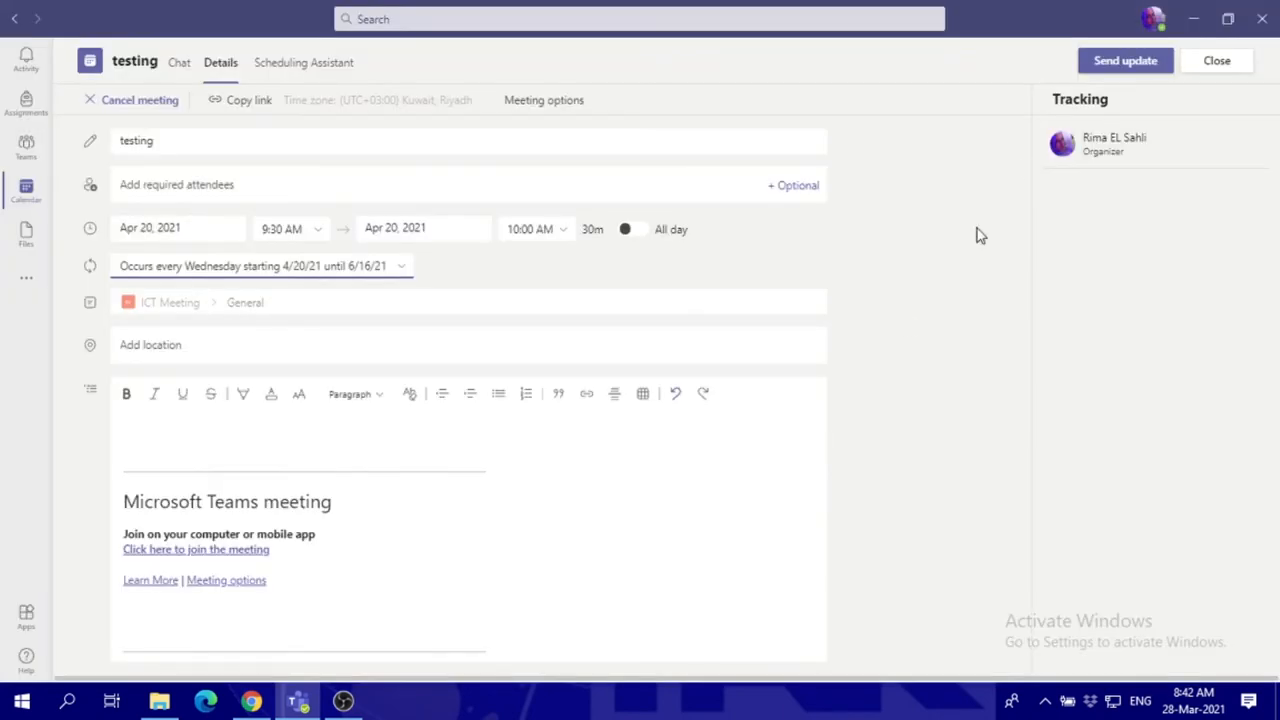
{"action": "mouse_move", "coordinate": [1124, 60]}
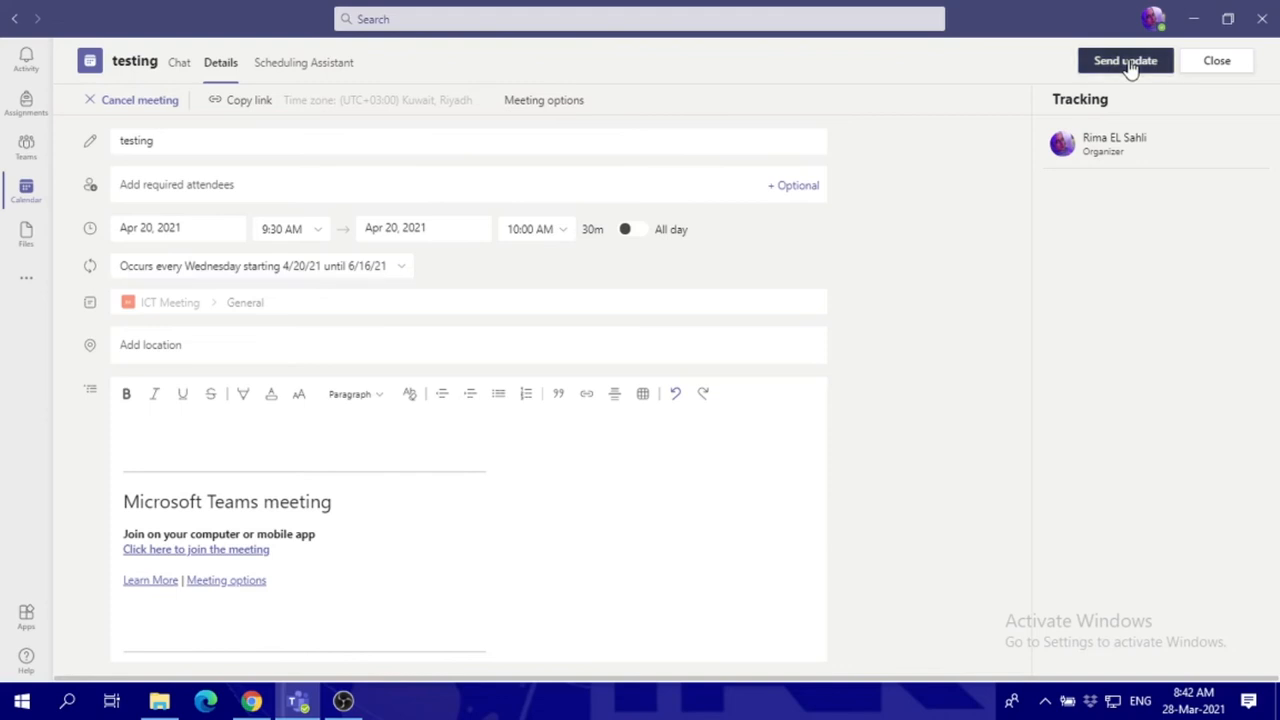
{"action": "left_click", "coordinate": [1124, 60]}
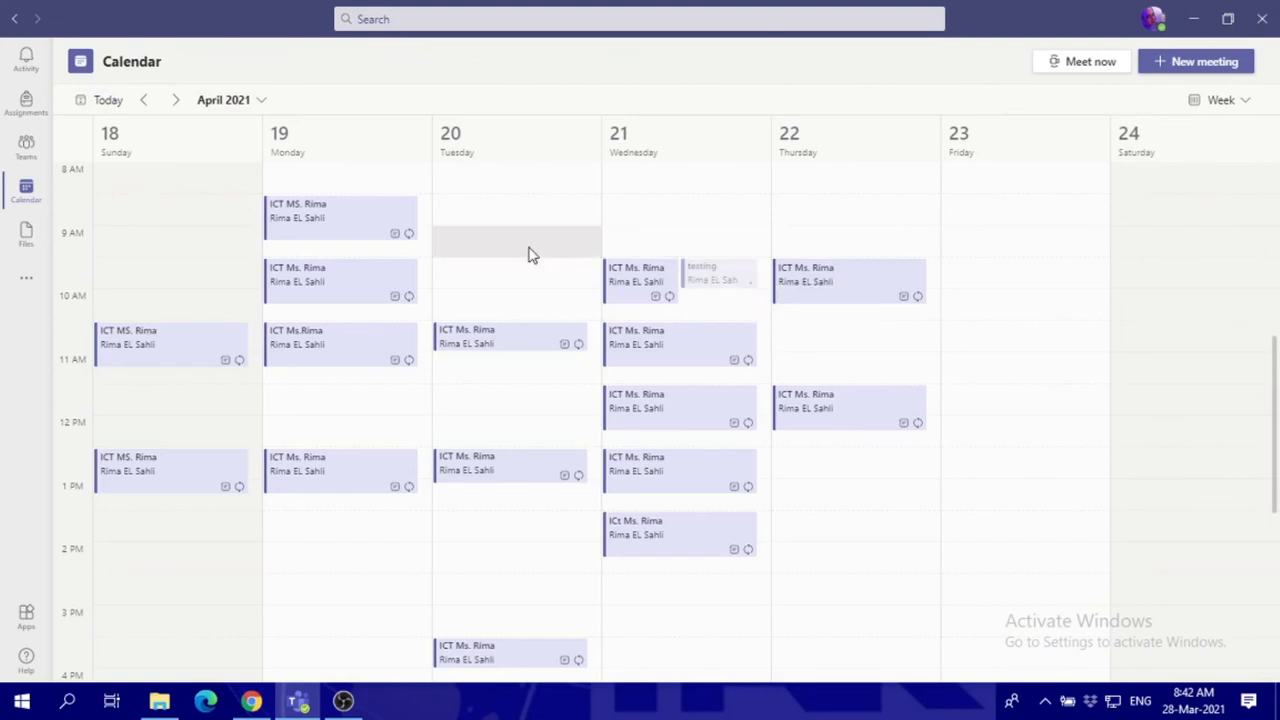
{"action": "mouse_move", "coordinate": [624, 276]}
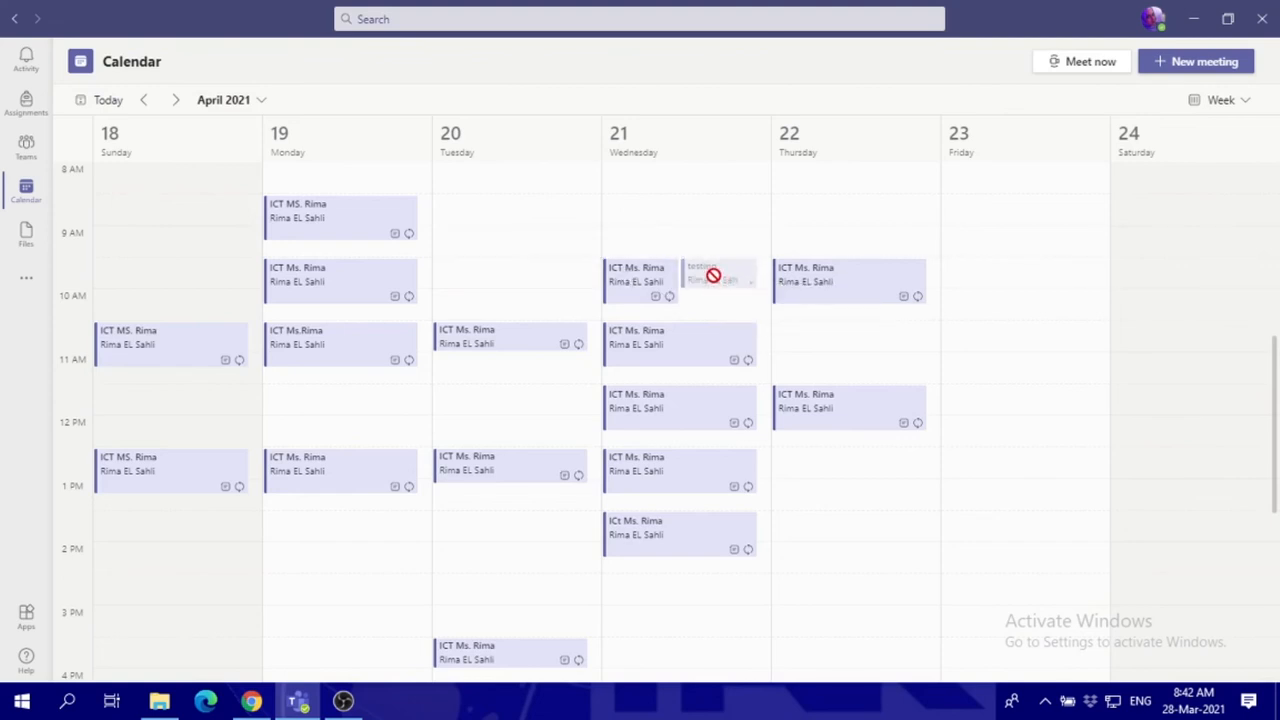
{"action": "mouse_move", "coordinate": [176, 100]}
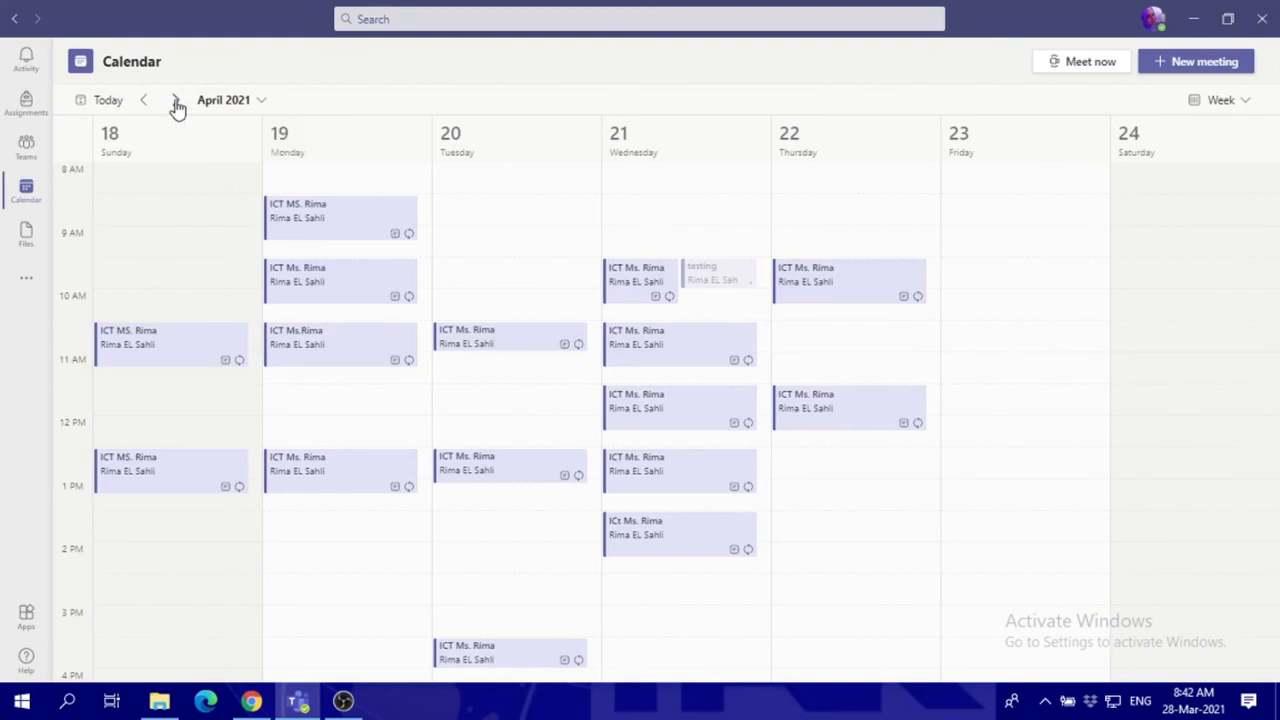
Move the calendar forward two weeks to May 2–8 to see the Wednesday meetings
{"action": "left_click", "coordinate": [176, 100]}
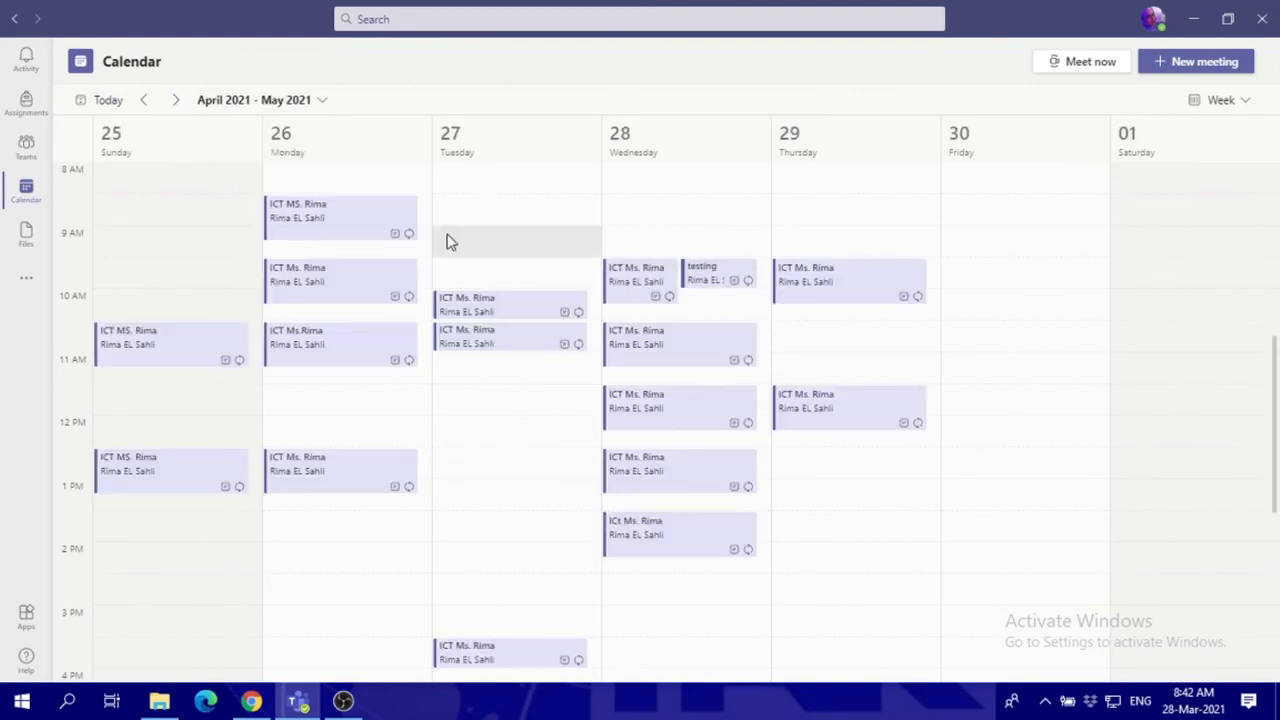
{"action": "left_click", "coordinate": [176, 100]}
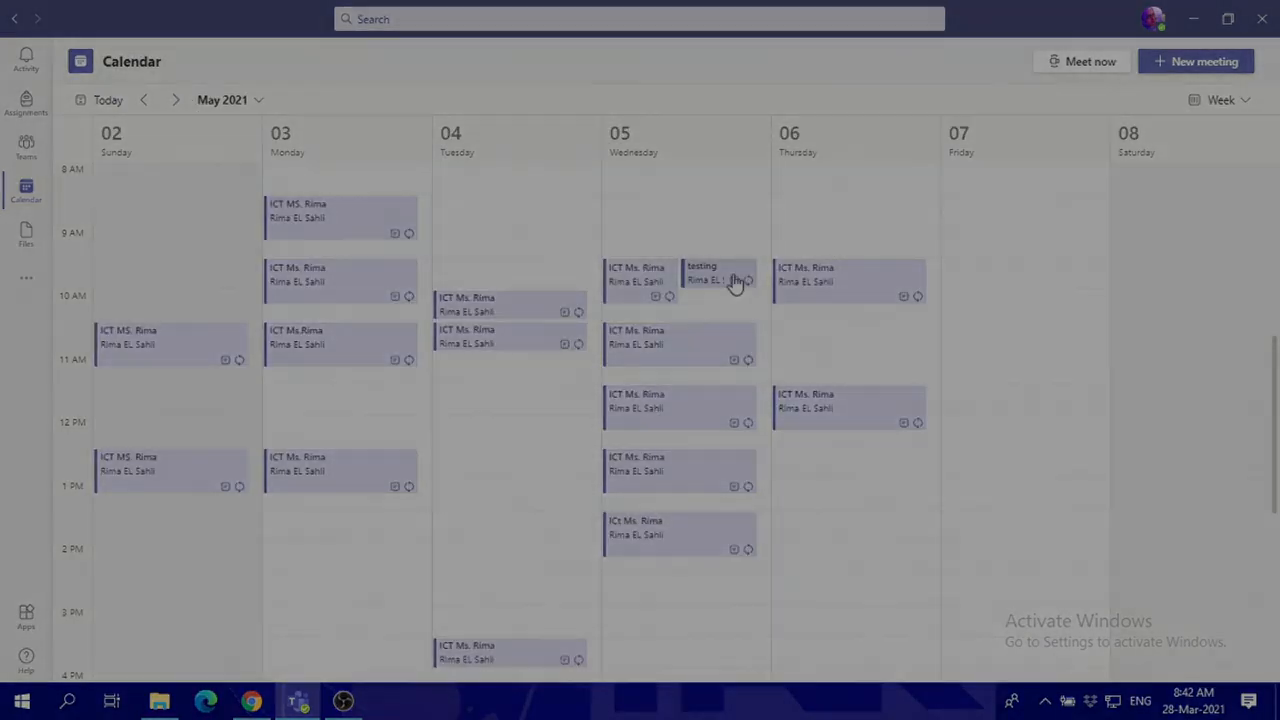